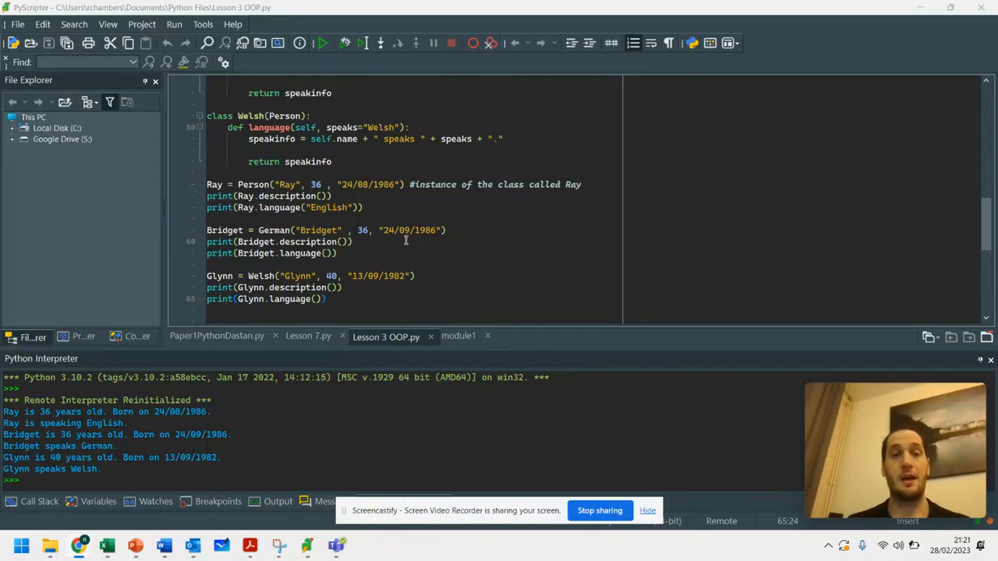
mouse_move(320, 246)
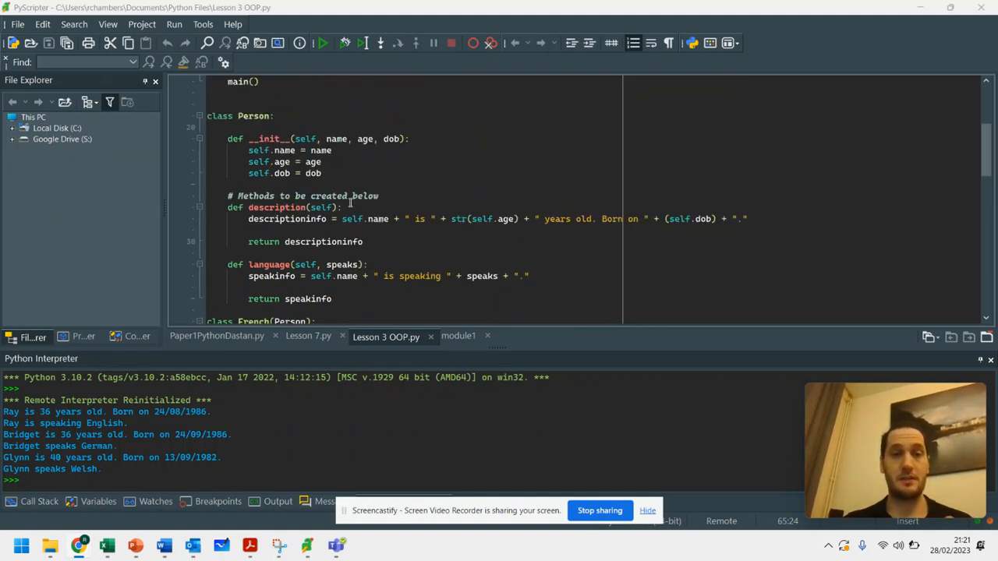
Step: Review the Person parent class and Welsh subclass code, then highlight Ray's two output lines
scroll(down, 3)
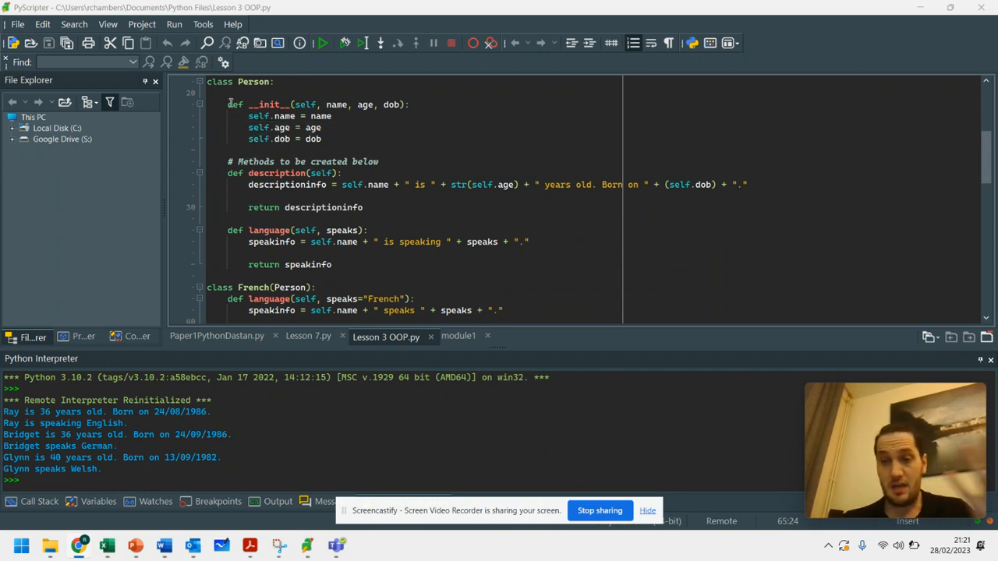
scroll(down, 3)
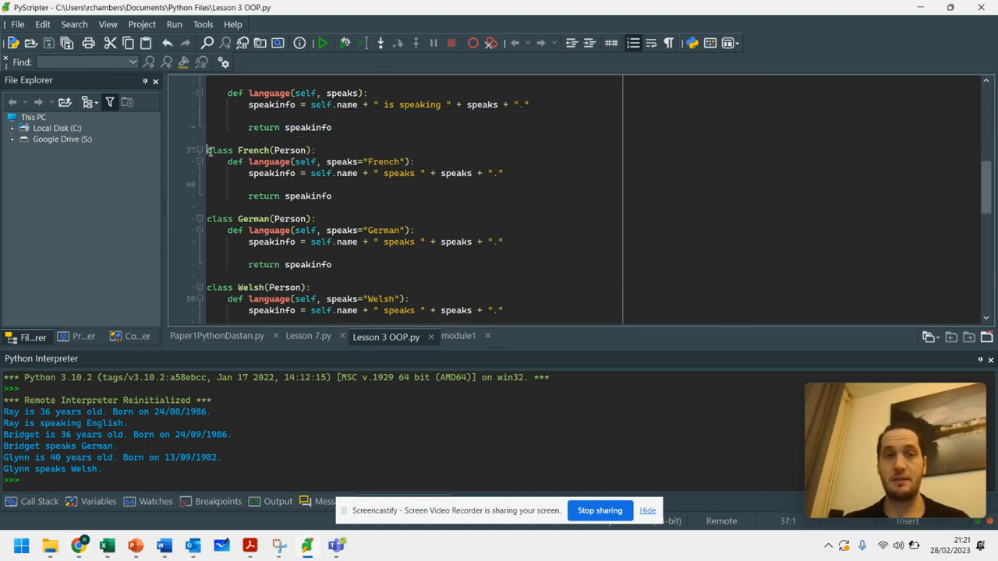
drag(207, 149, 330, 196)
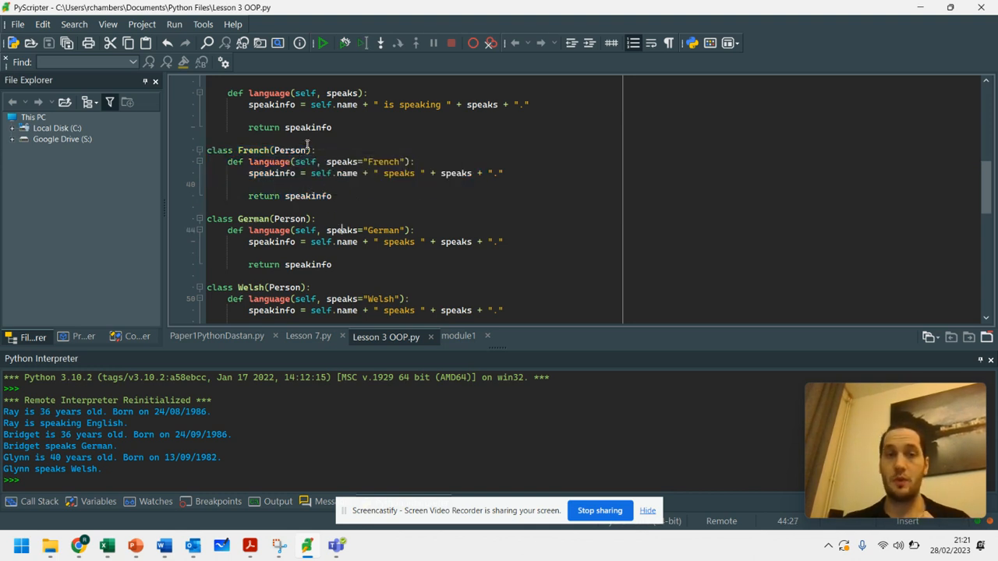
double_click(290, 149)
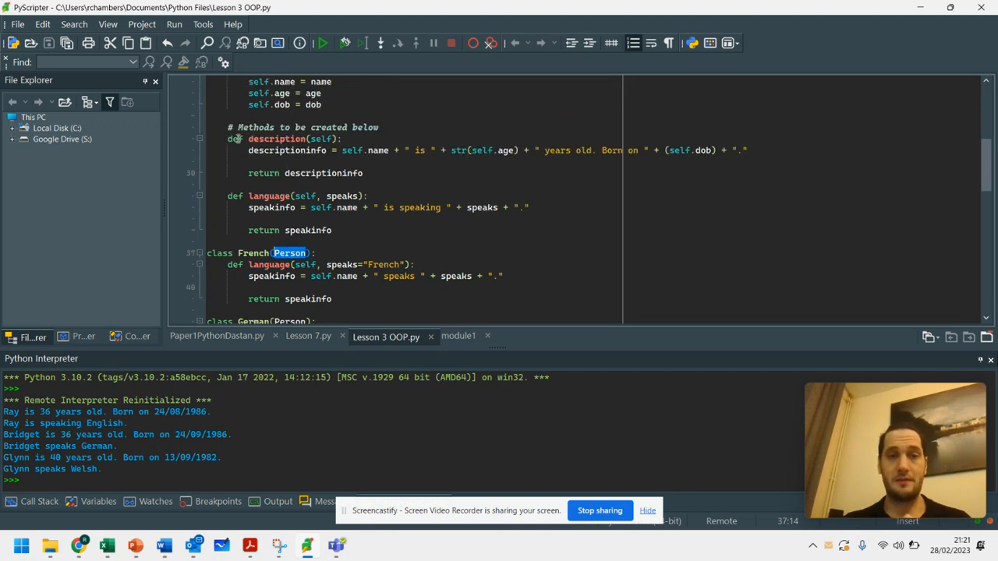
drag(228, 139, 362, 173)
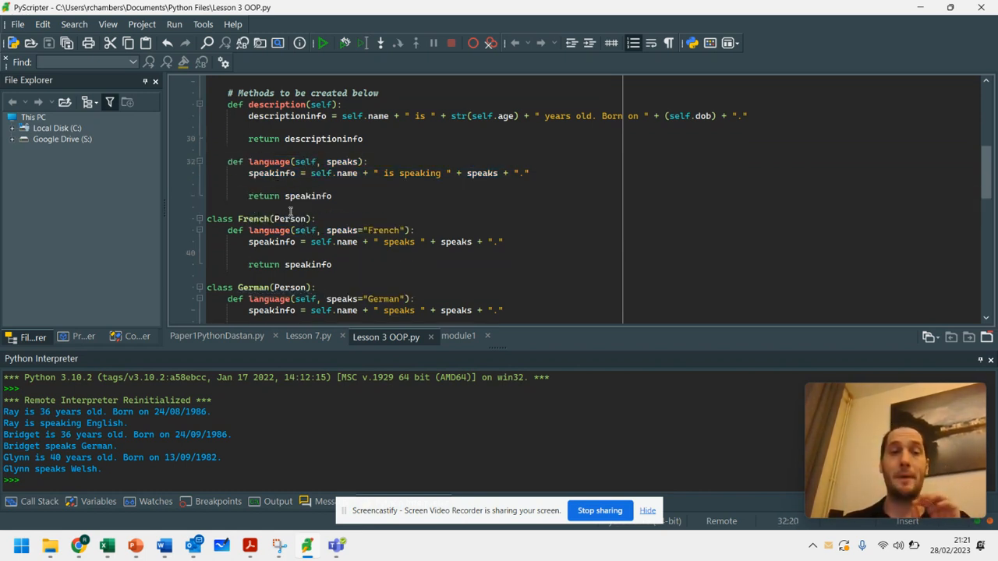
scroll(down, 3)
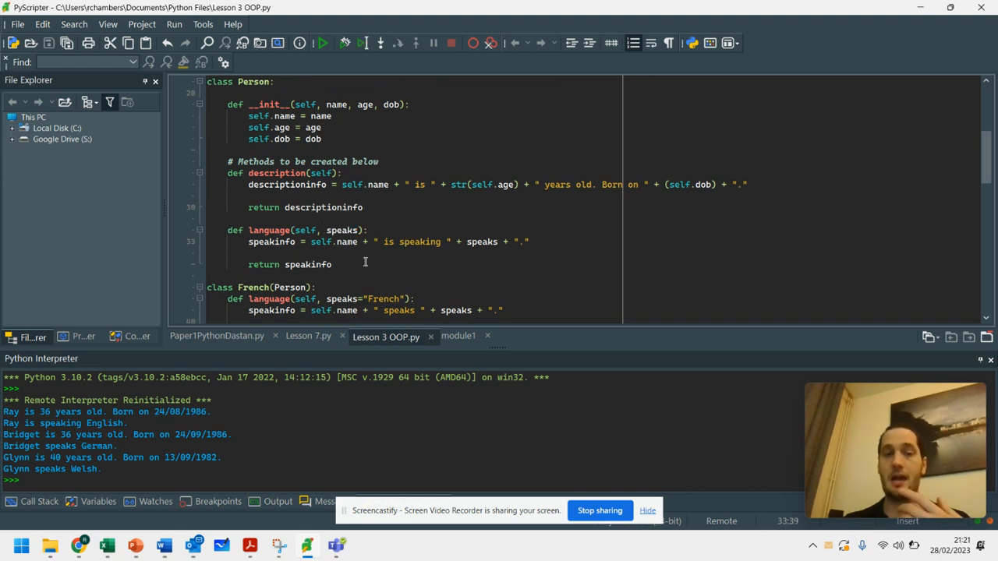
drag(3, 411, 128, 424)
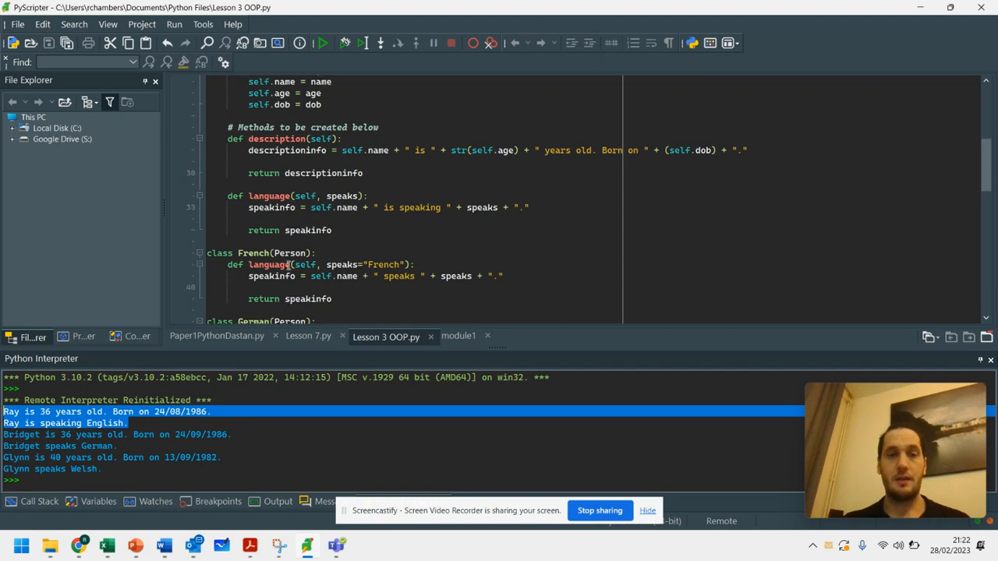
Step: Highlight Bridget's and Glynn's output lines, trim Welsh's return line to a bare return, and dismiss the battery warning
scroll(down, 3)
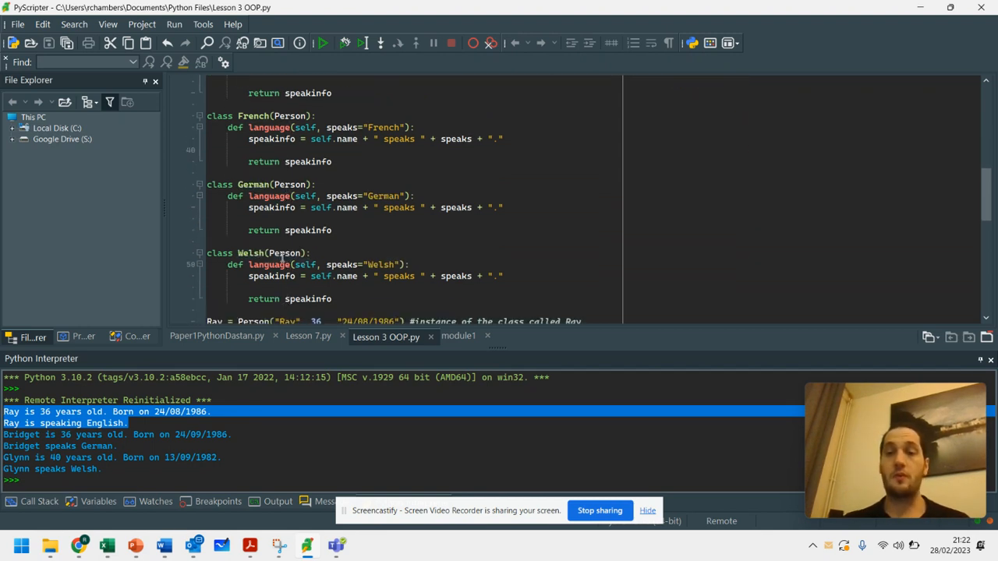
click(333, 230)
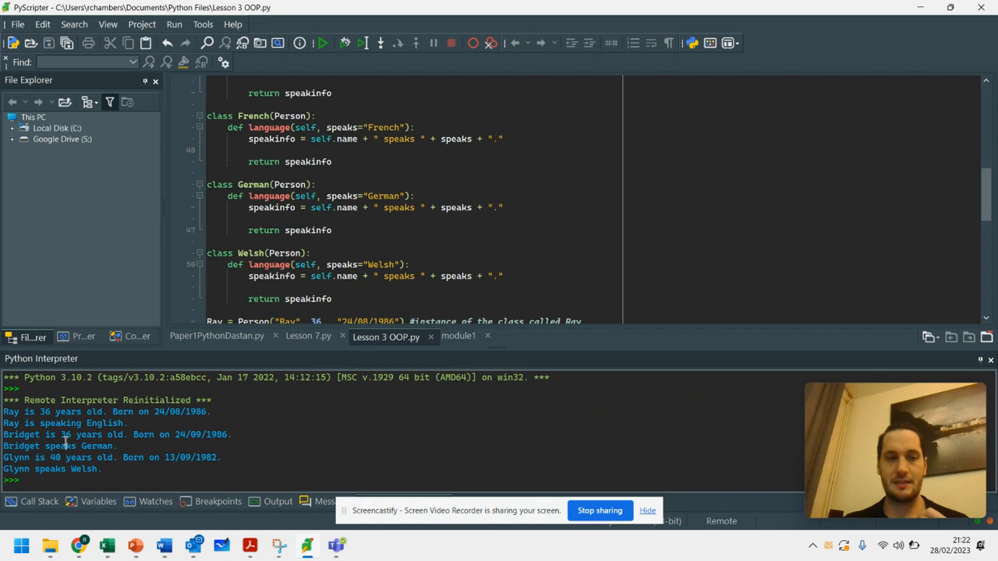
mouse_move(178, 279)
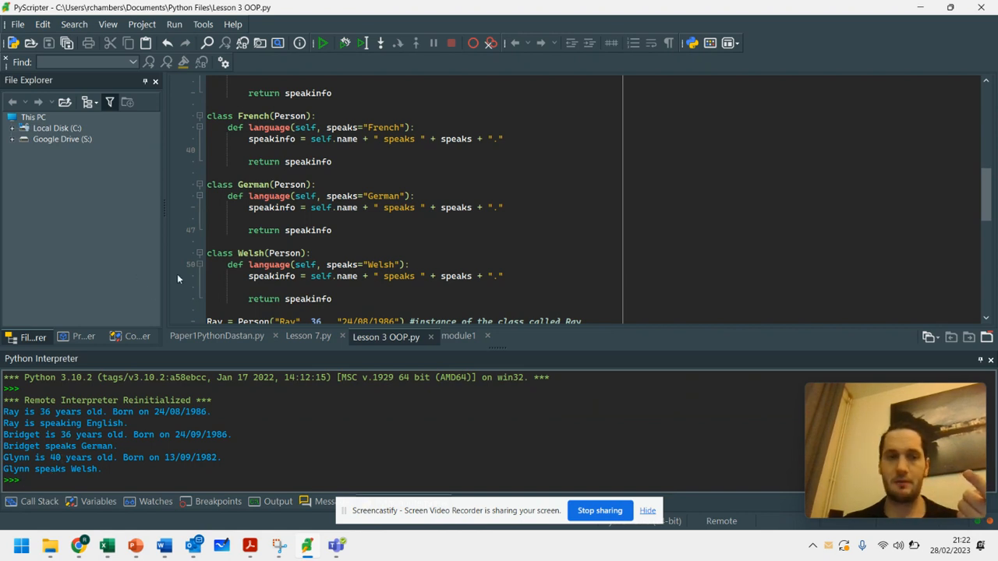
double_click(106, 423)
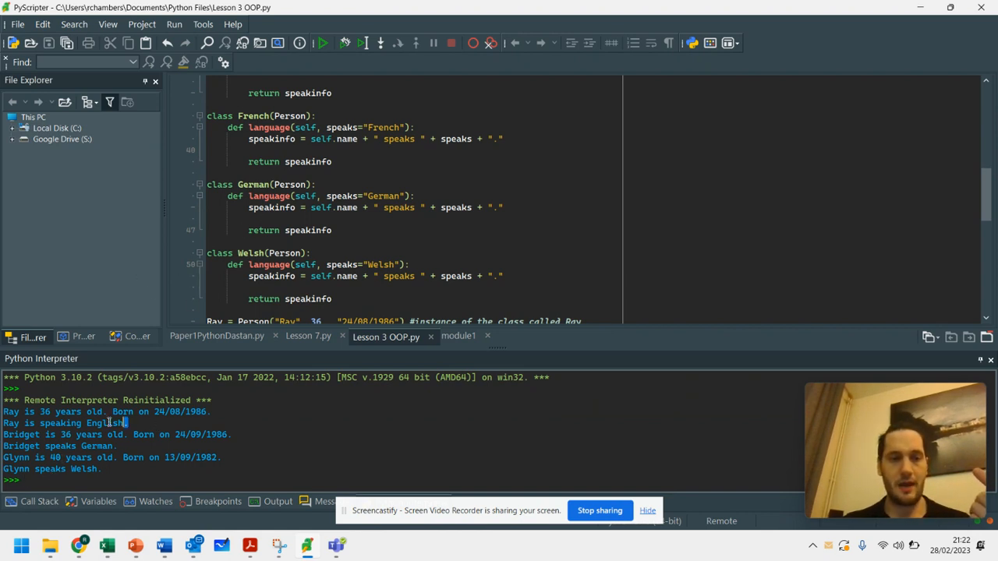
drag(3, 412, 128, 423)
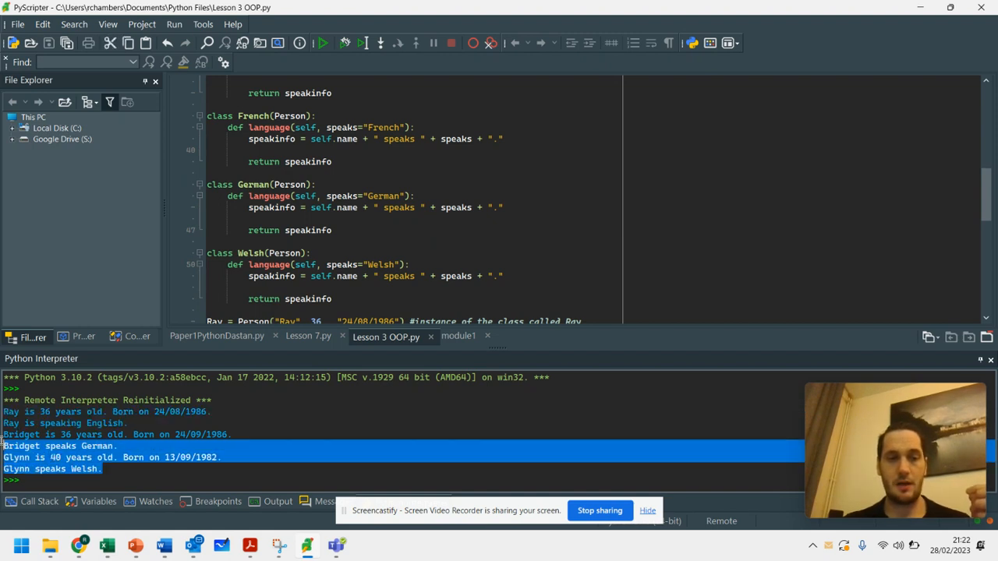
scroll(down, 3)
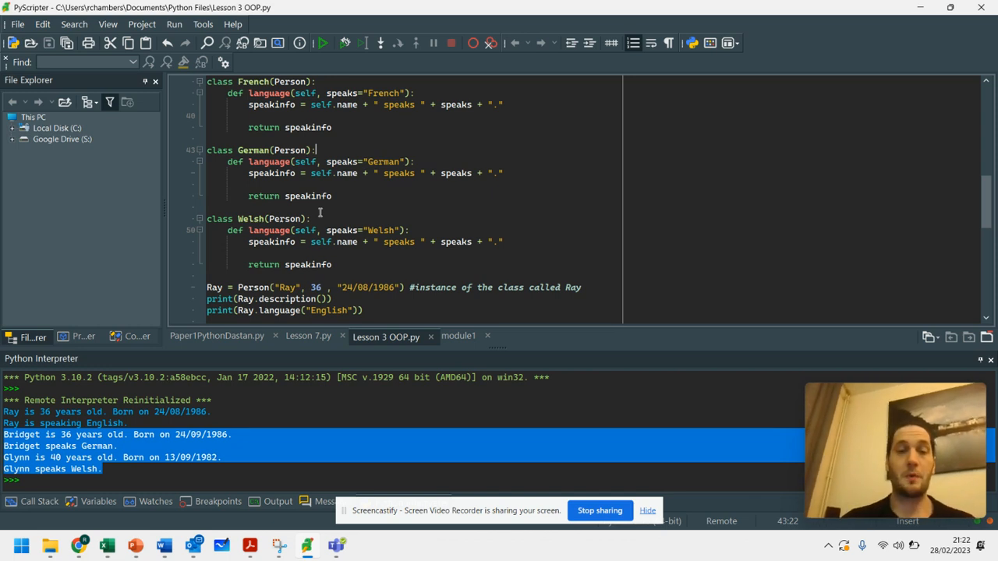
mouse_move(433, 116)
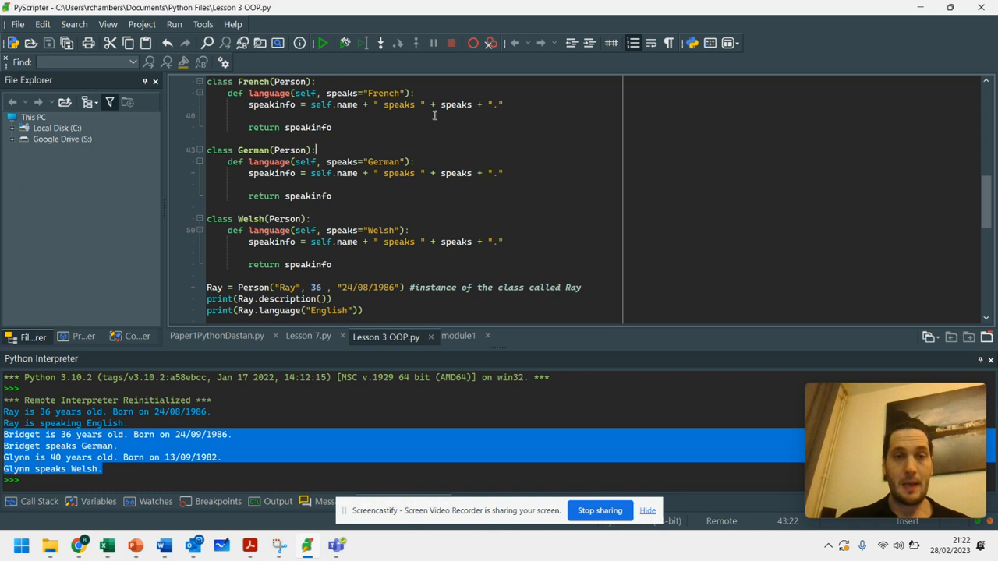
double_click(384, 160)
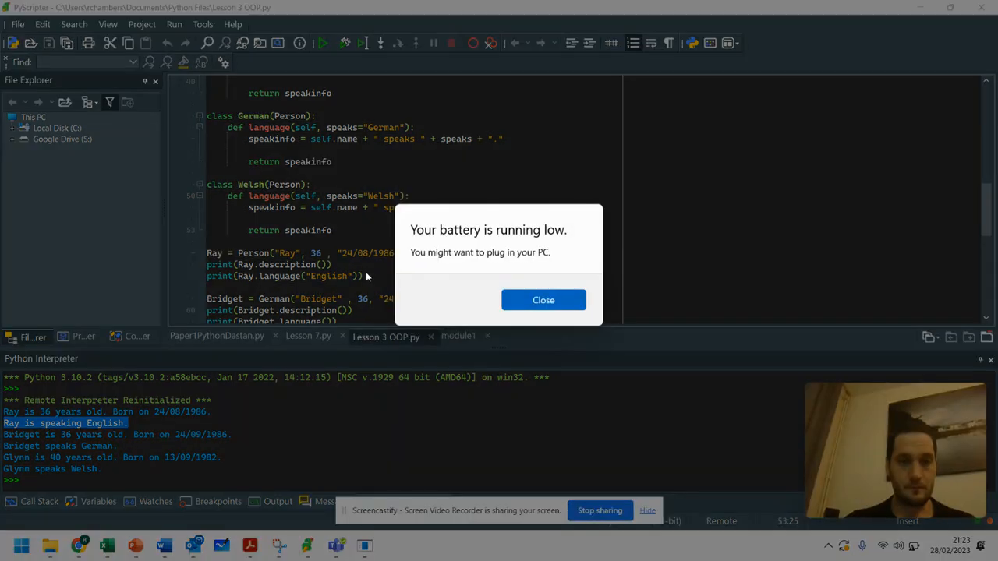
click(542, 300)
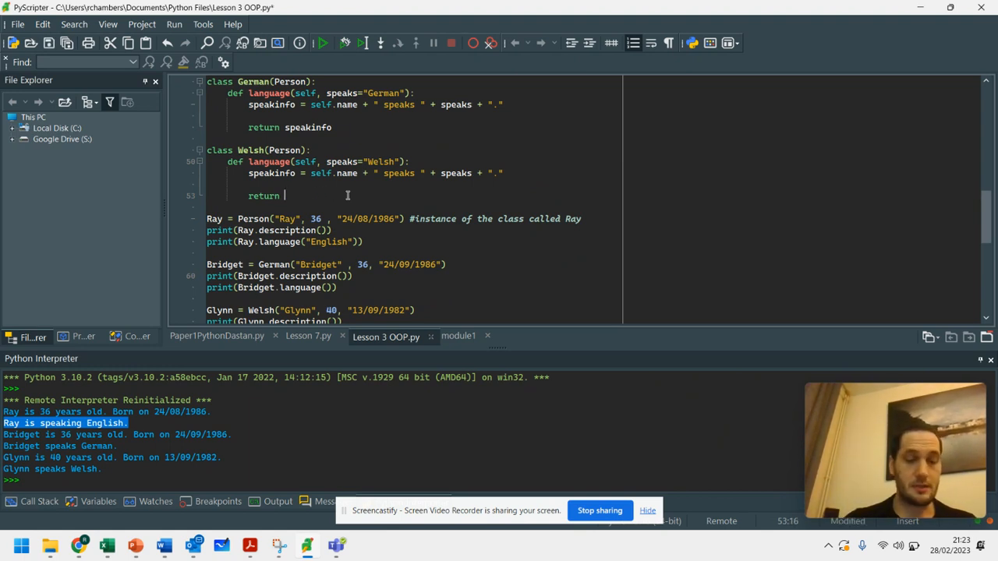
Step: Make the Welsh language method return super().language(speaks)
text(super)
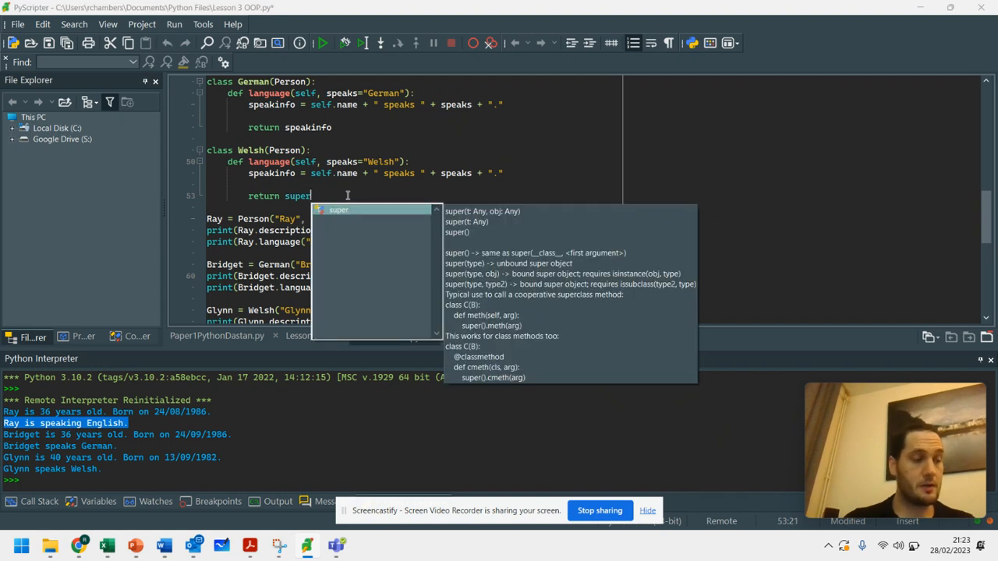
text(())
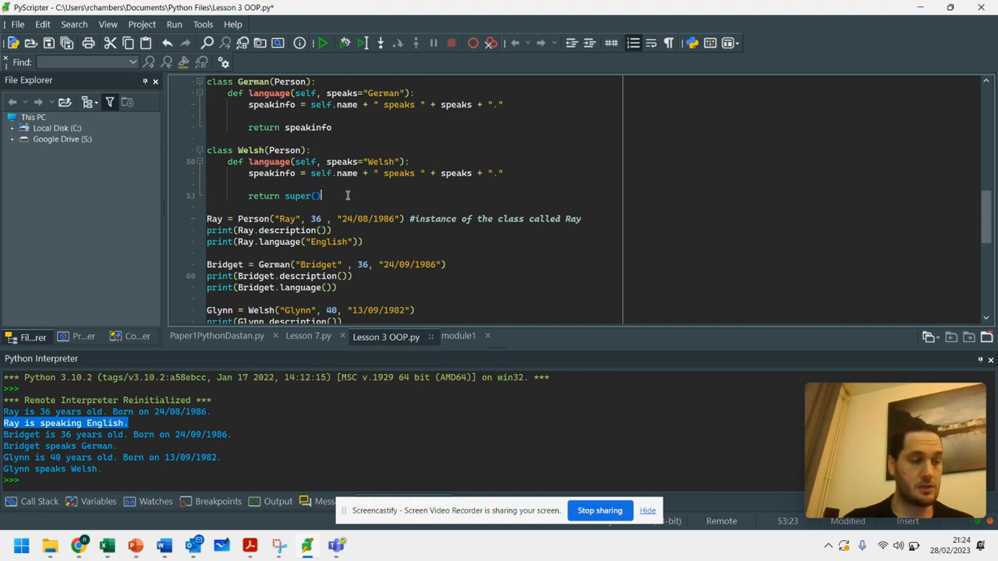
text(.)
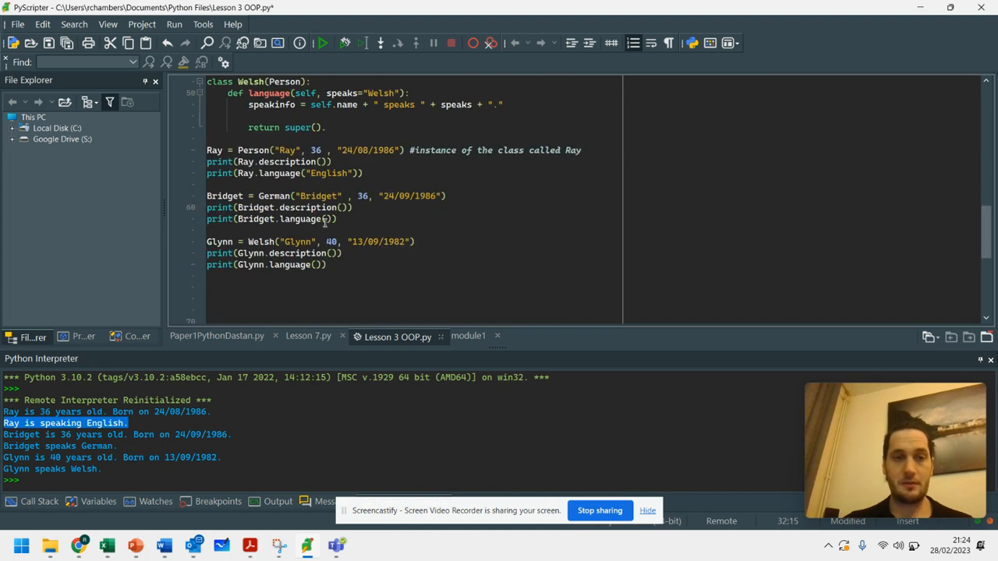
click(334, 161)
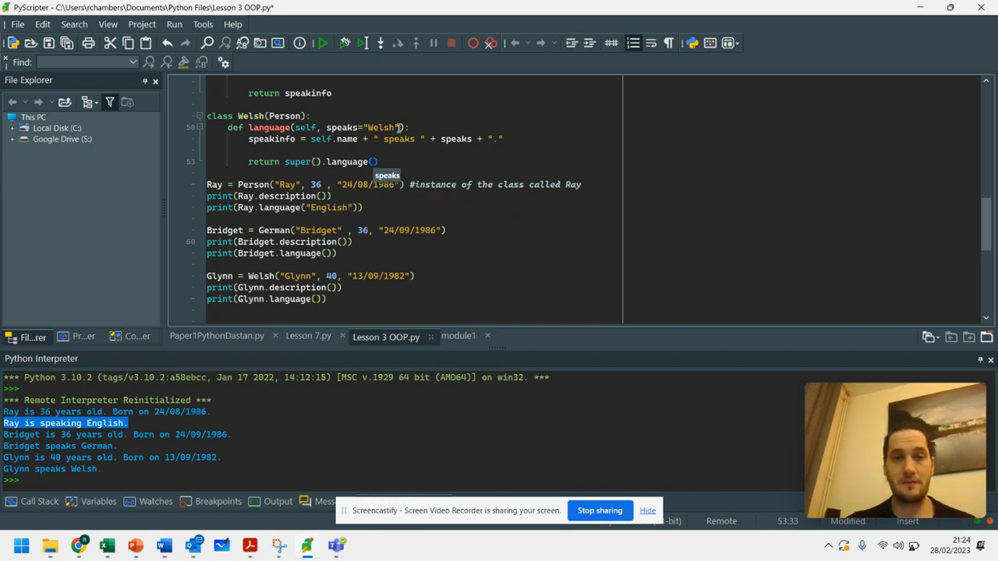
drag(328, 128, 400, 128)
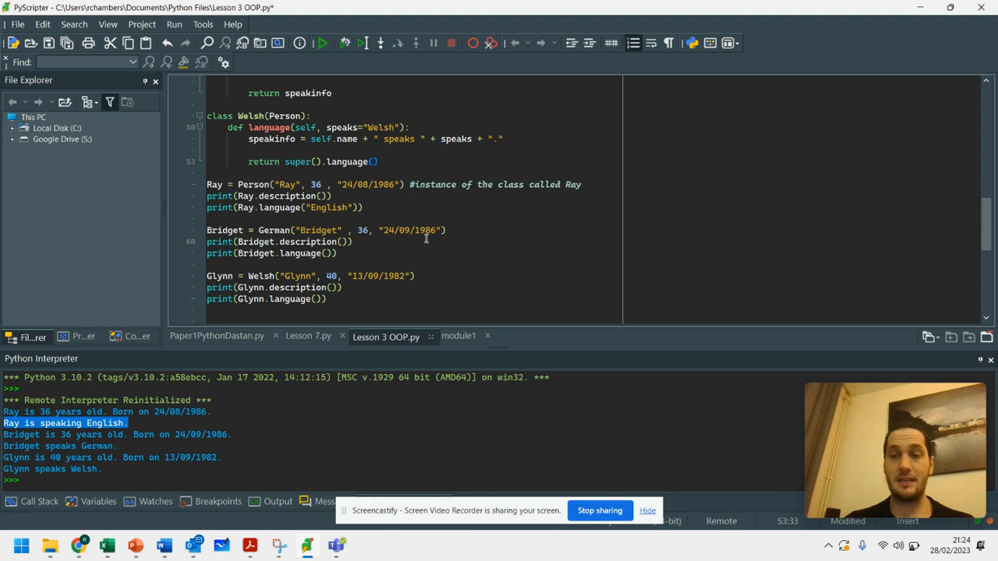
text(soe)
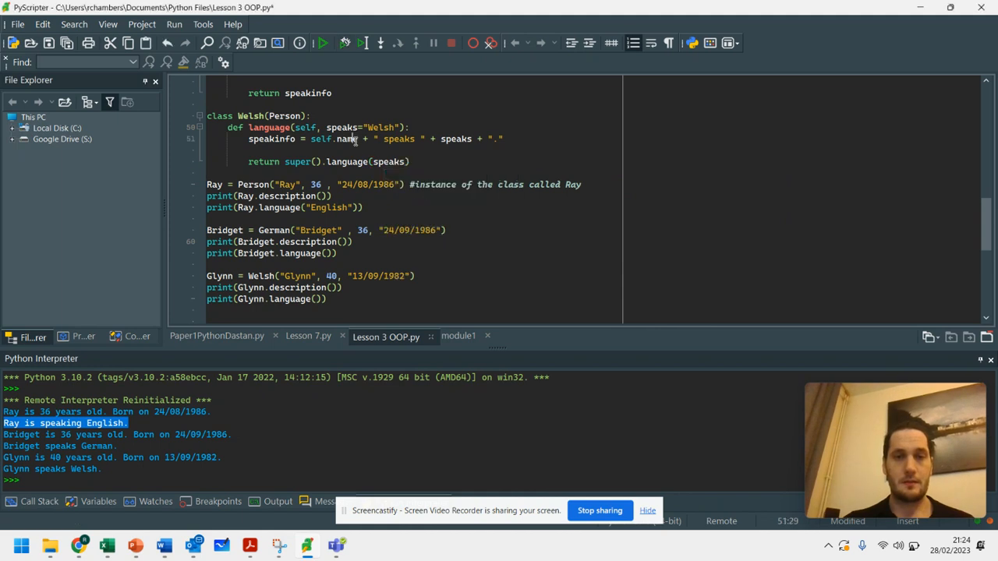
double_click(383, 128)
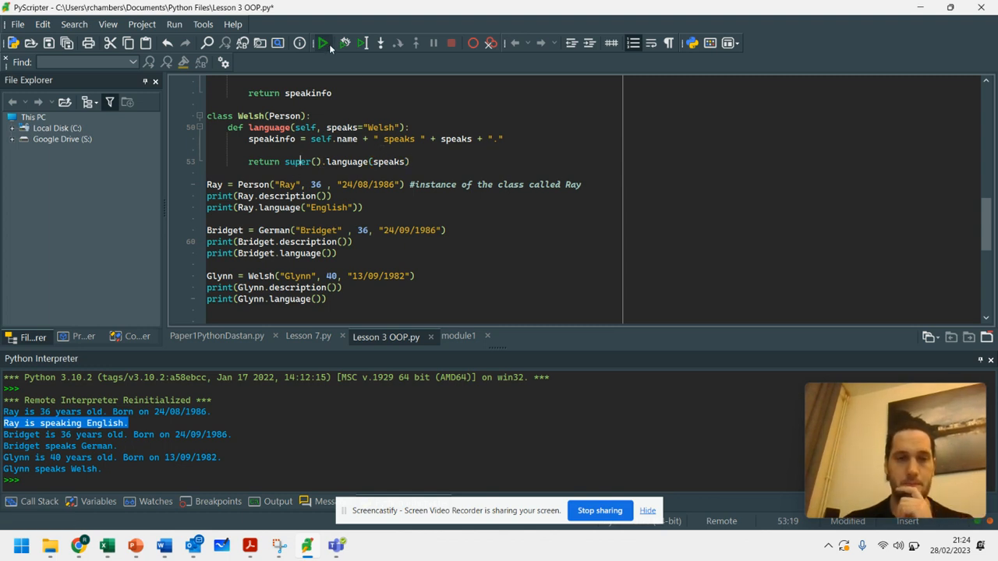
Step: Run the script so the interpreter prints Glynn is speaking Welsh
click(325, 44)
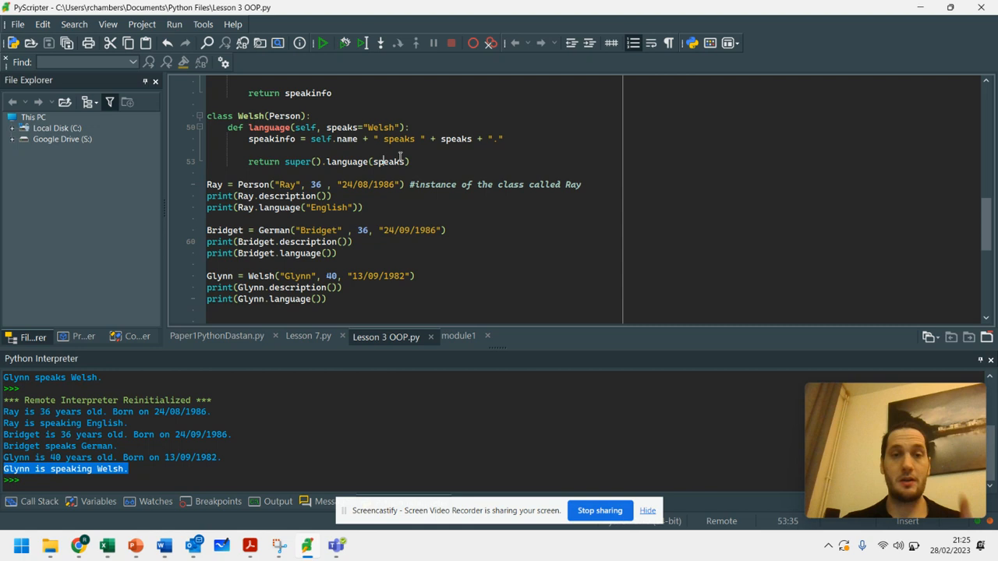
drag(327, 128, 399, 128)
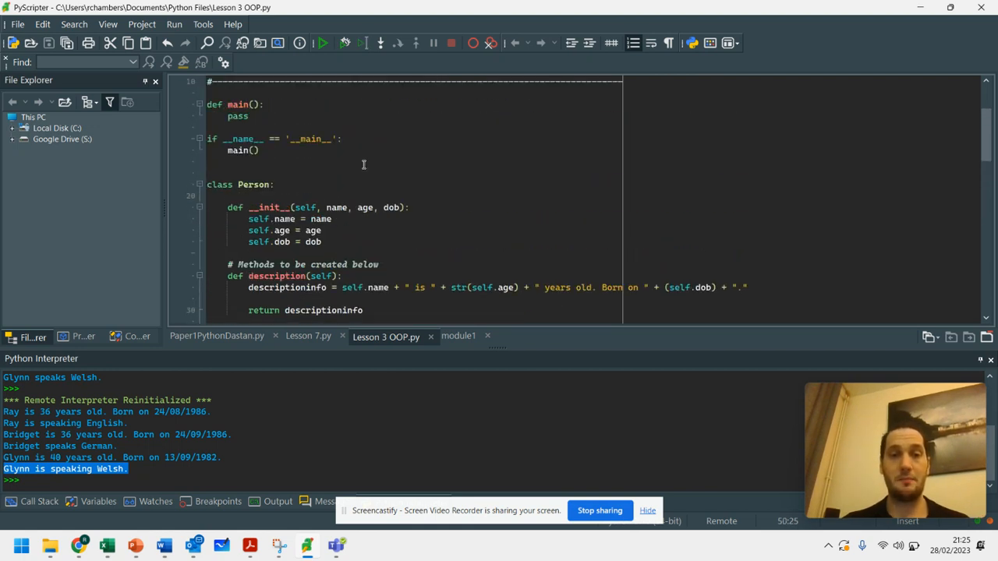
scroll(down, 3)
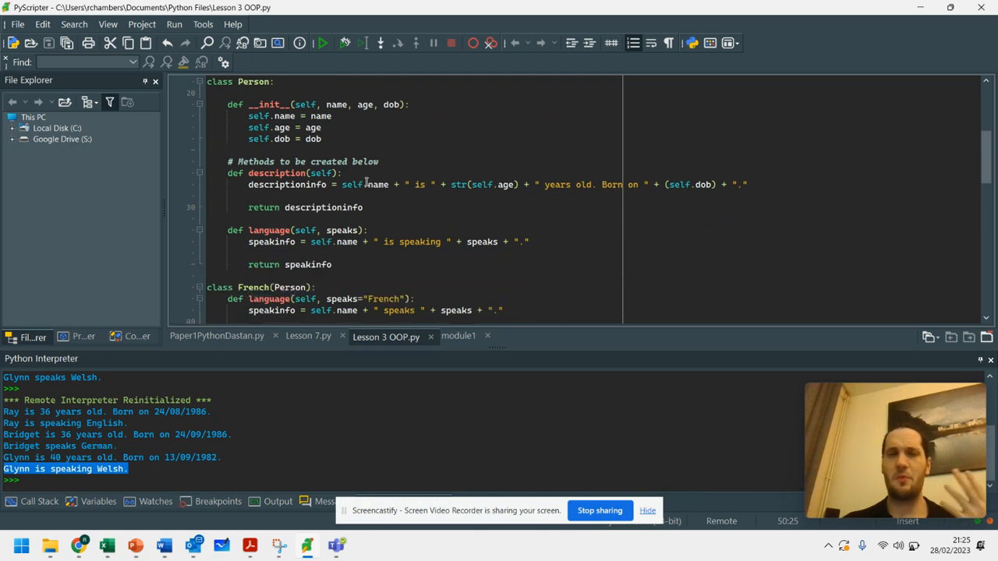
scroll(down, 3)
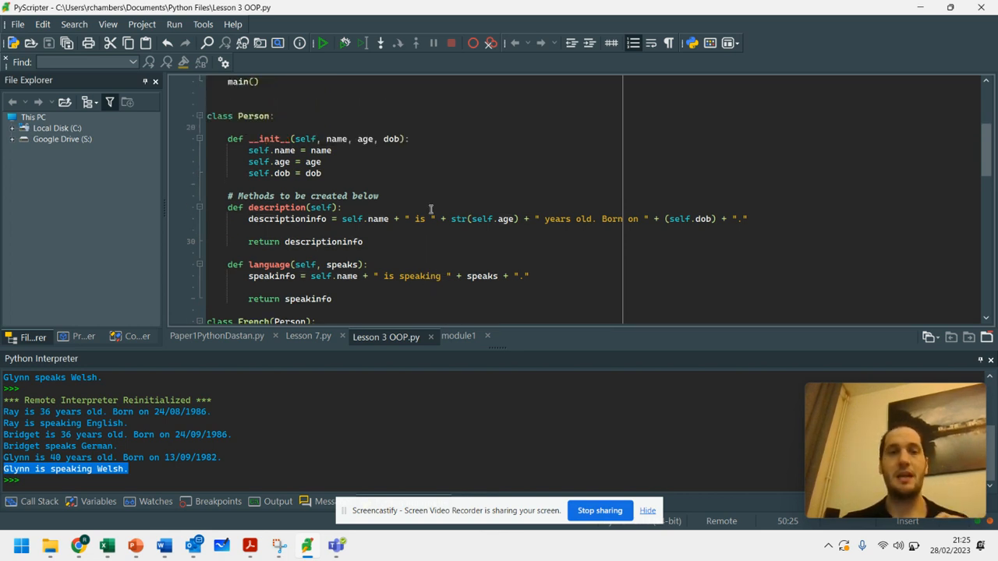
scroll(down, 3)
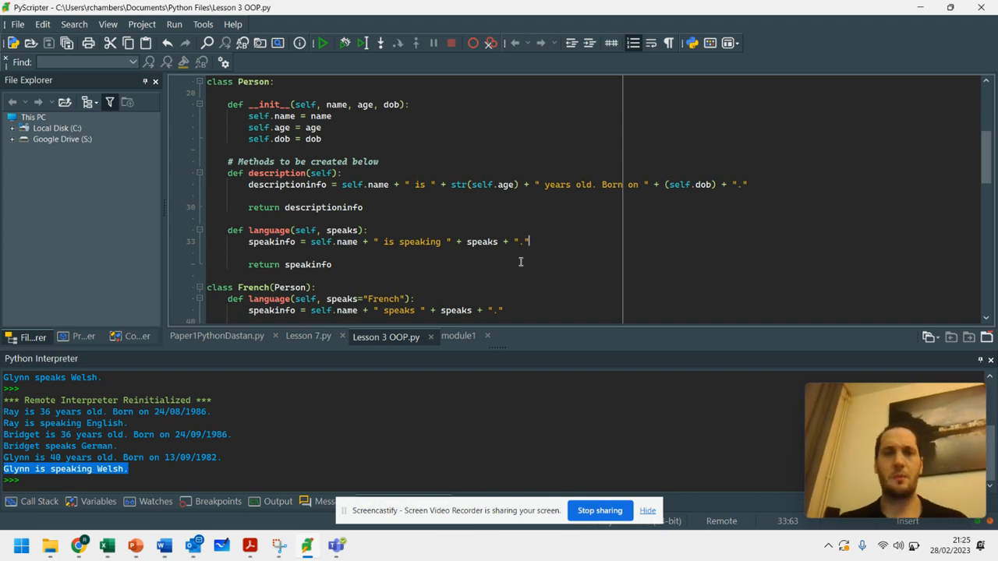
scroll(down, 3)
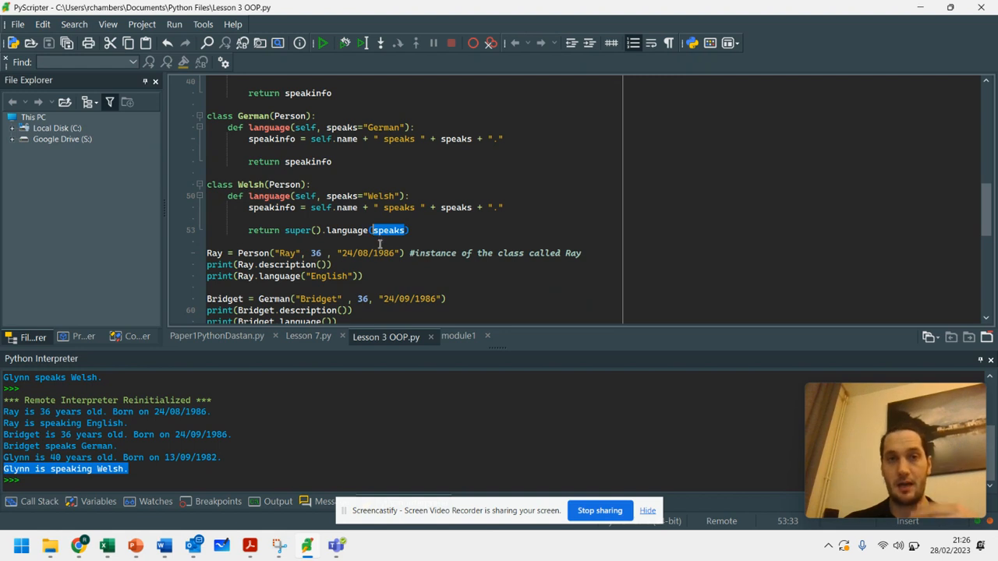
click(413, 231)
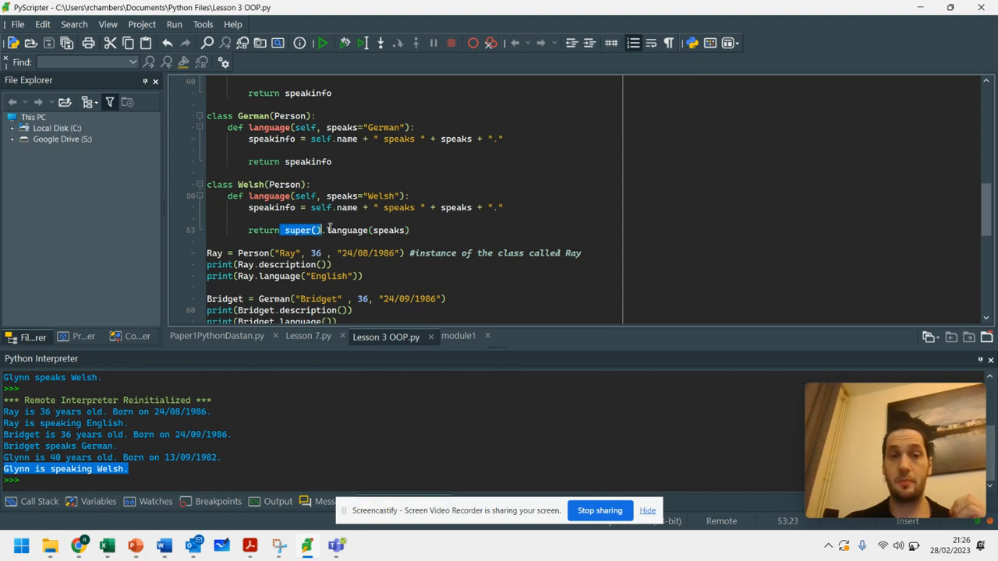
mouse_move(346, 231)
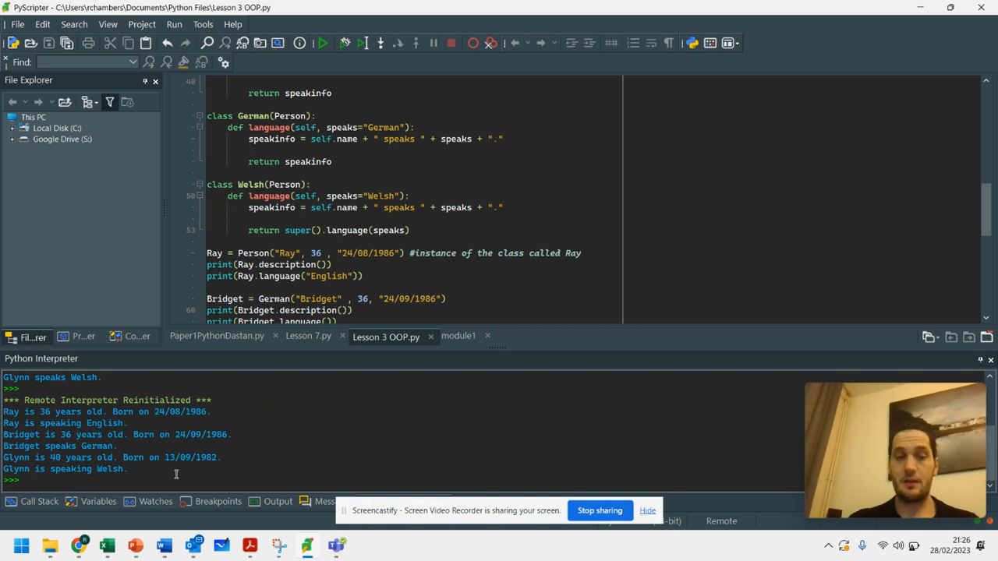
Step: Evaluate isinstance(Ray, Person) in the interpreter, which returns True
text(isinstance(Ray)
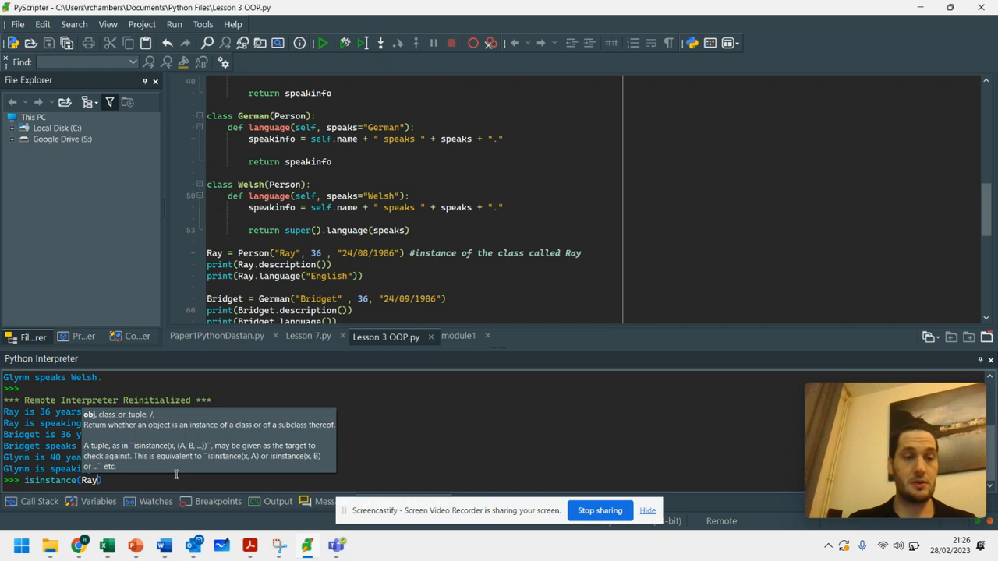
text(,)
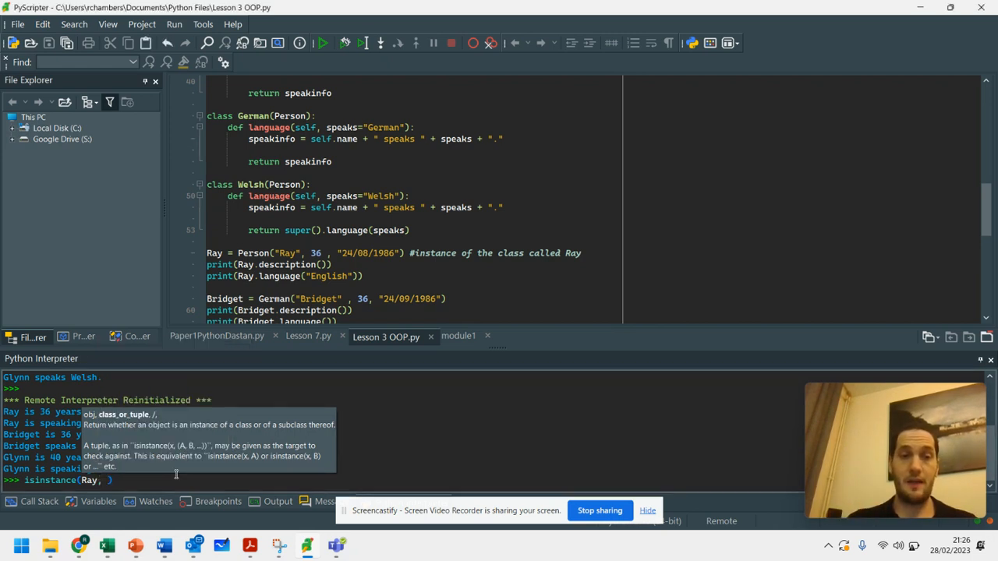
text(Person))
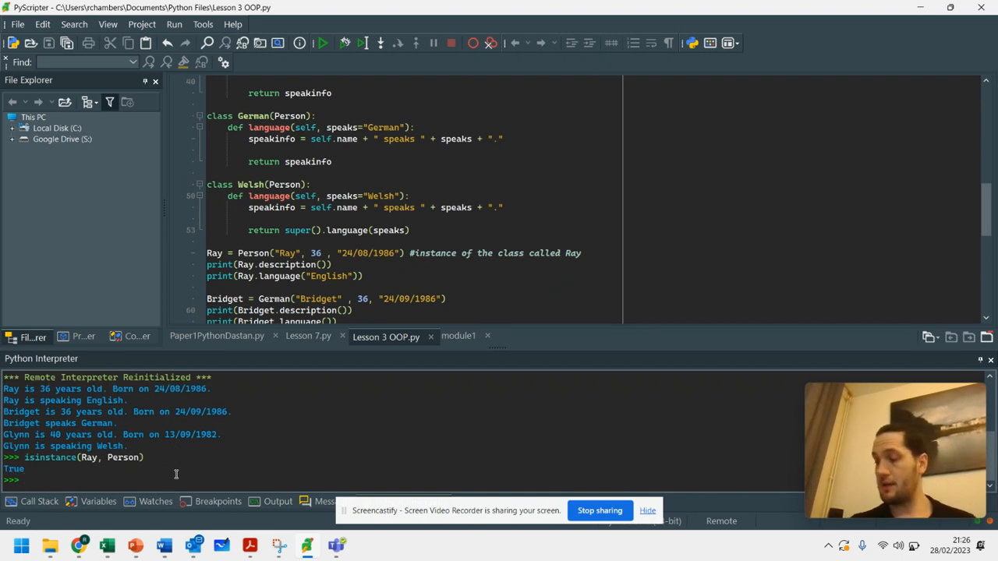
Step: Evaluate type(Ray) and type(Person) in the interpreter, showing __main__.Person and type
text(type()
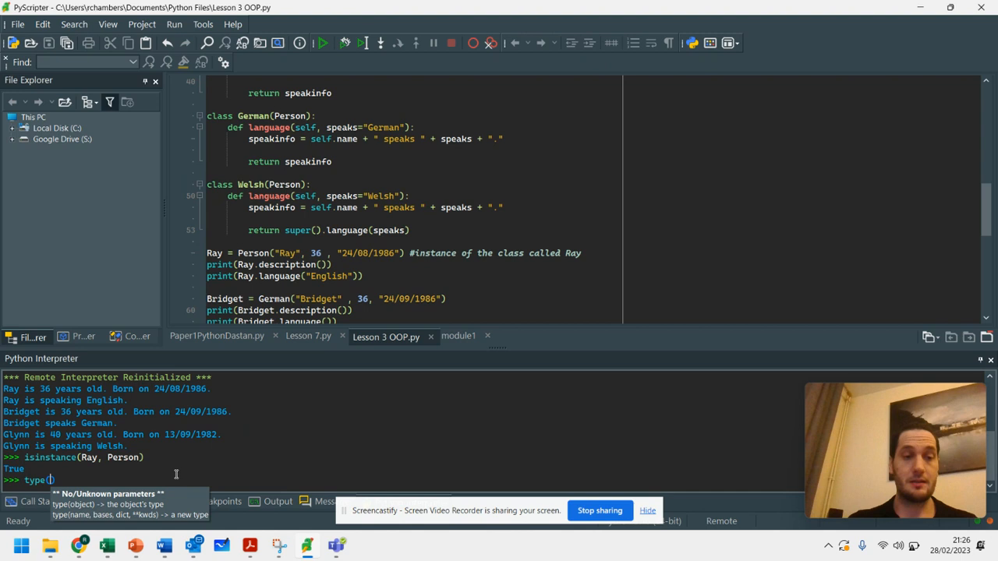
text(Ray)
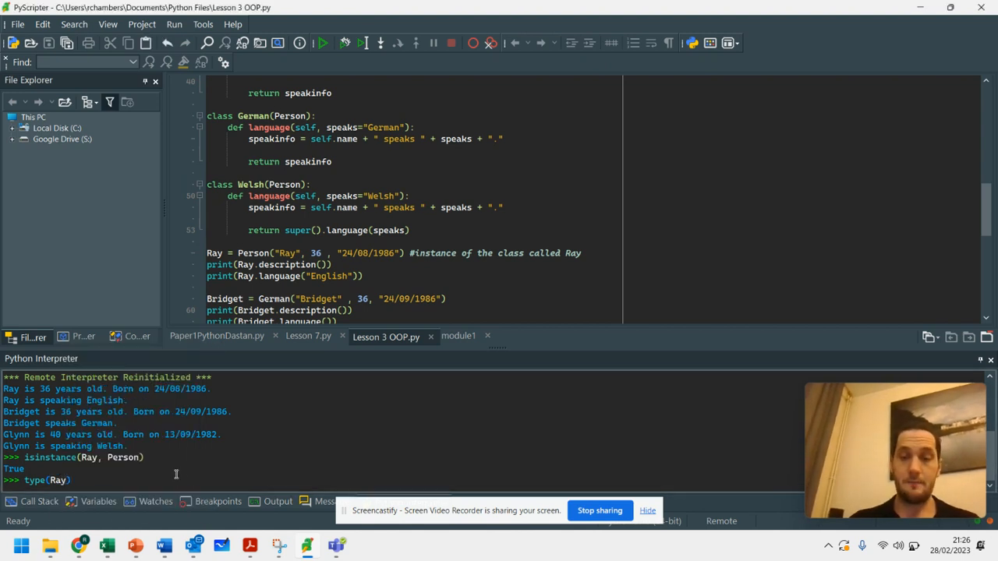
key(Return)
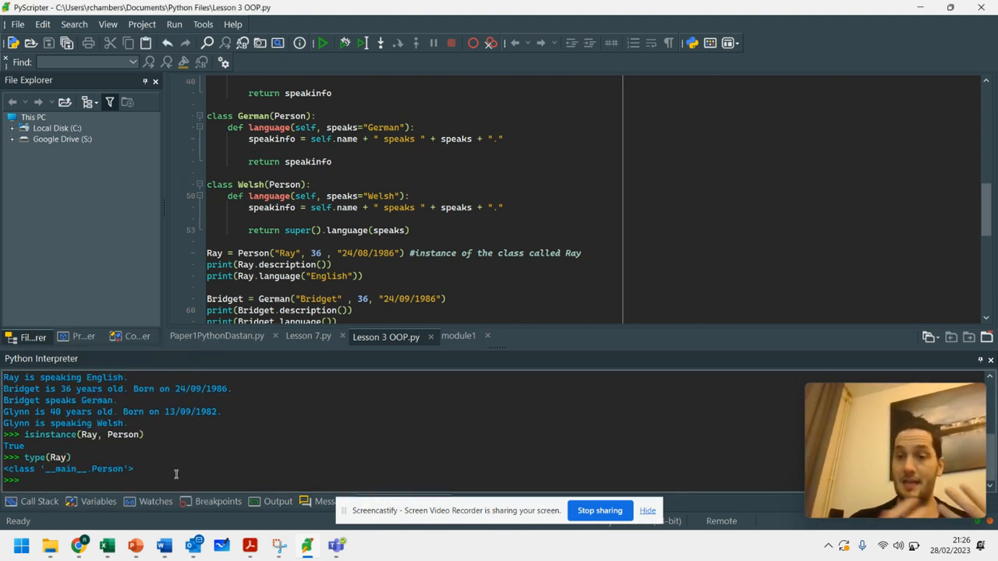
text(t)
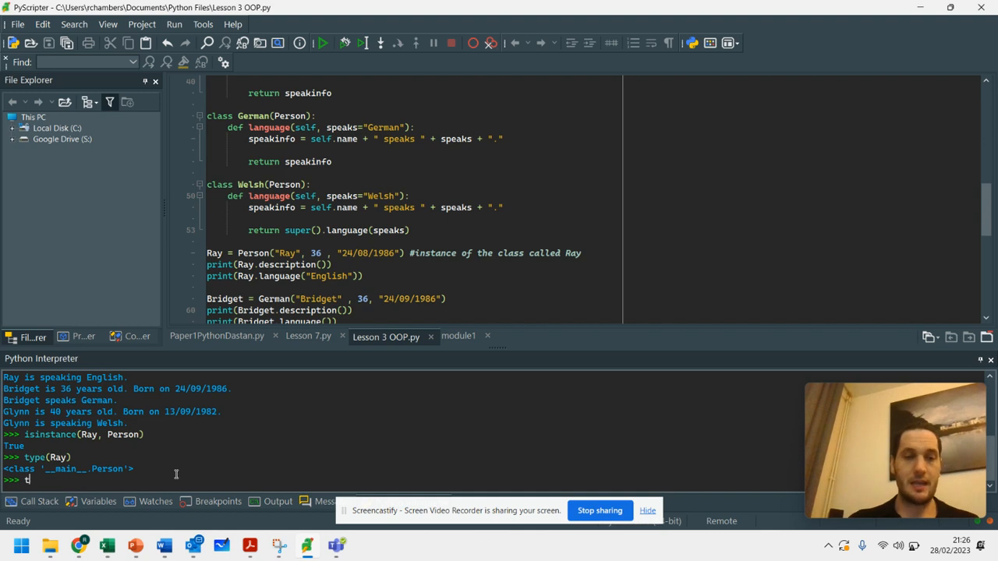
text(type(Person)
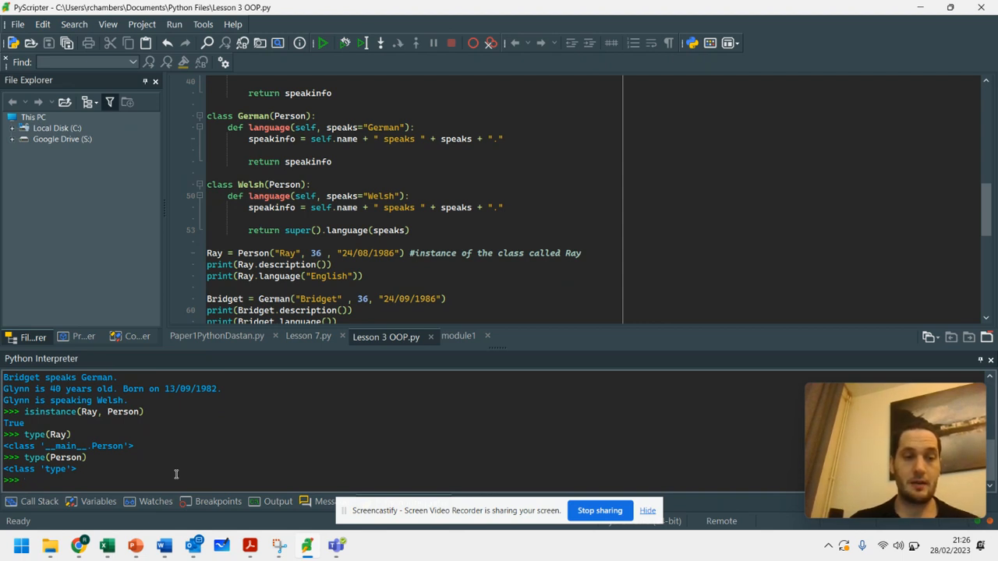
Step: Evaluate type(Bridget) in the interpreter, showing __main__.German
text(type()
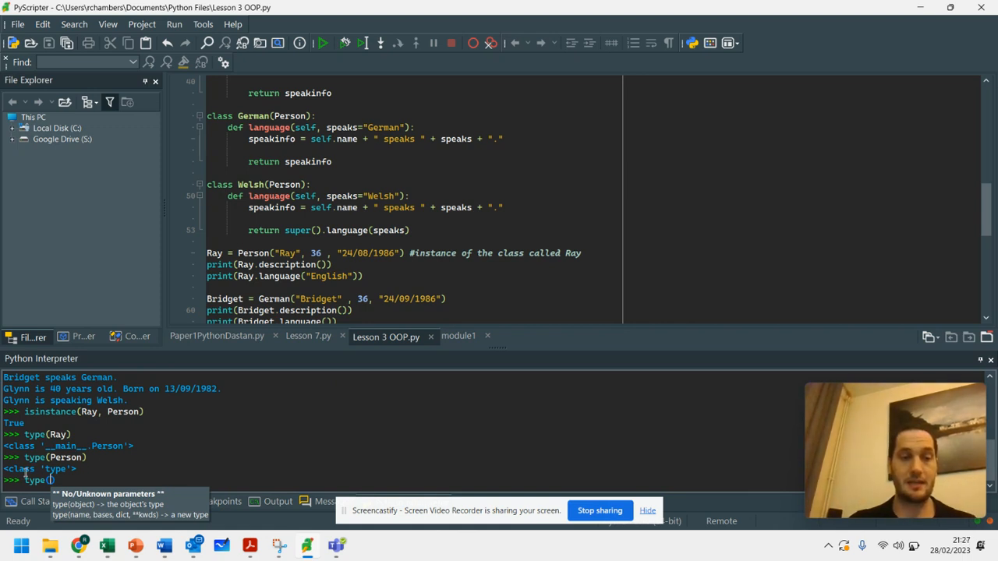
text(Ray)
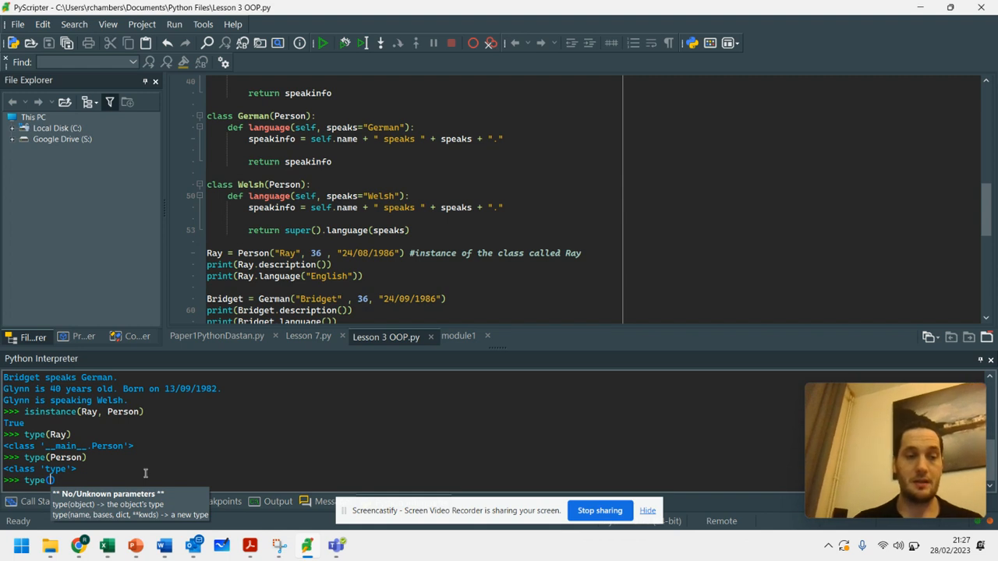
text(Bridget)
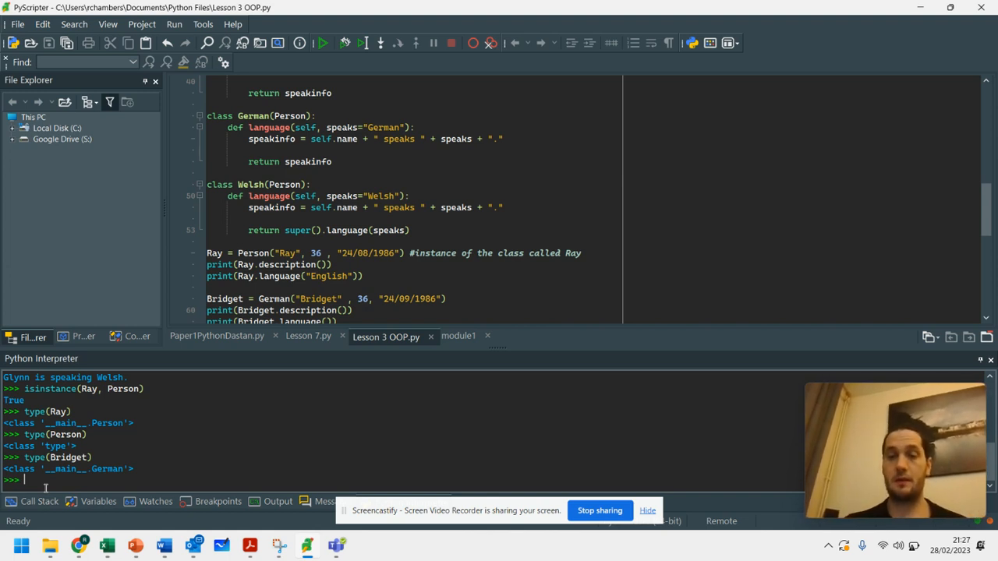
mouse_move(106, 546)
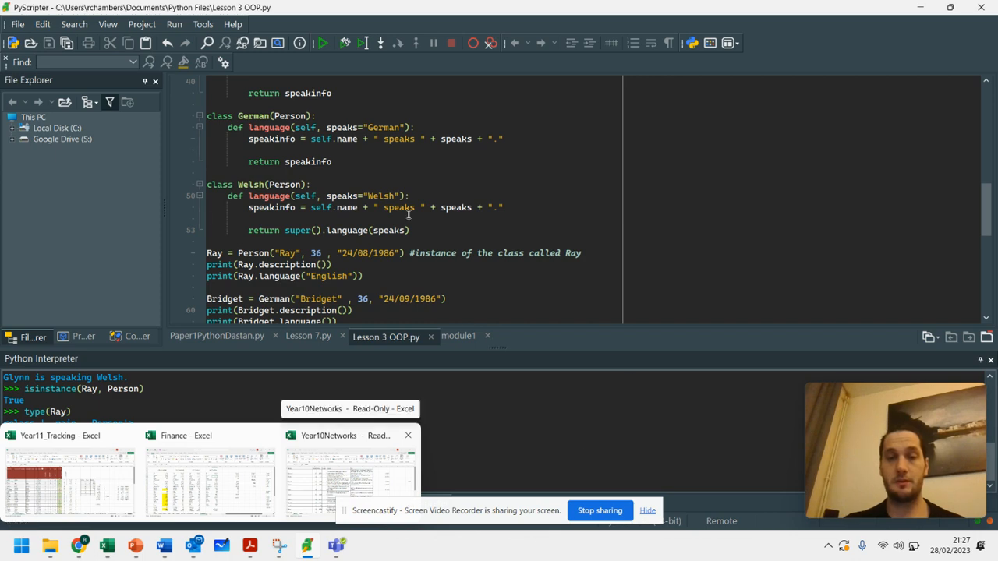